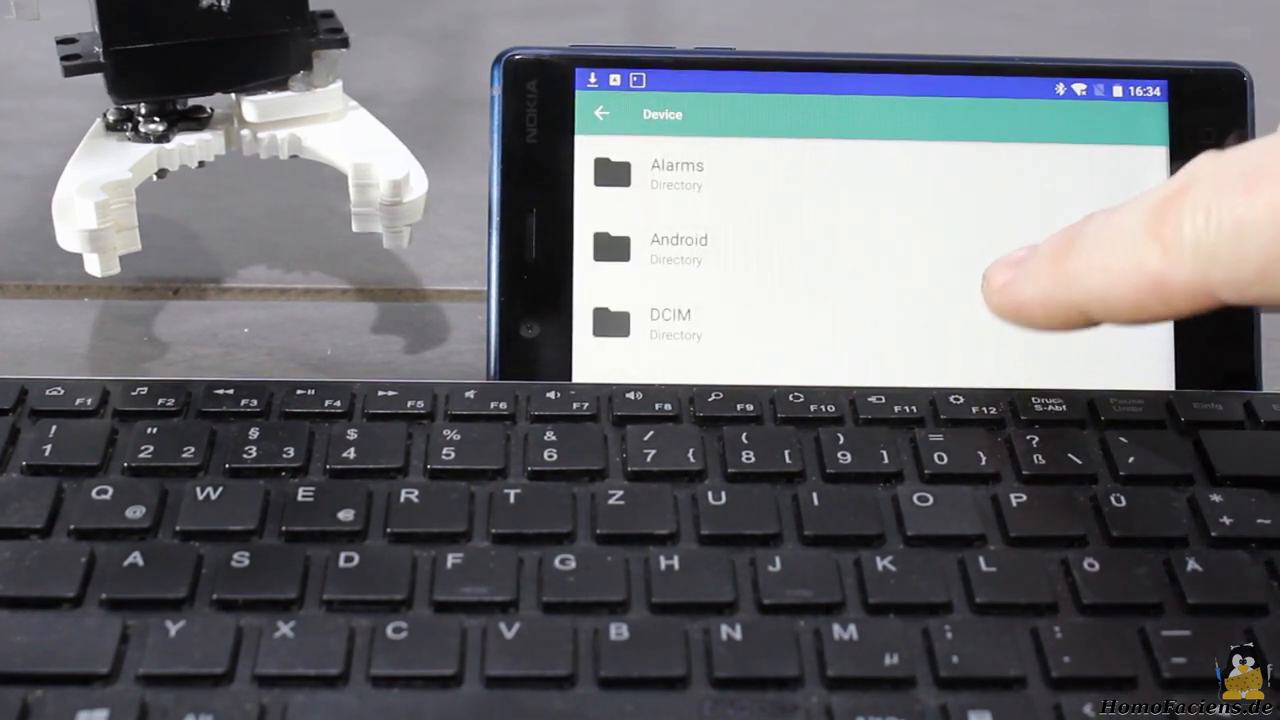
Browse the Device directory and enter the folder holding the WinchBot2 source
{"action": "scroll", "scroll_direction": "up", "scroll_amount": 3}
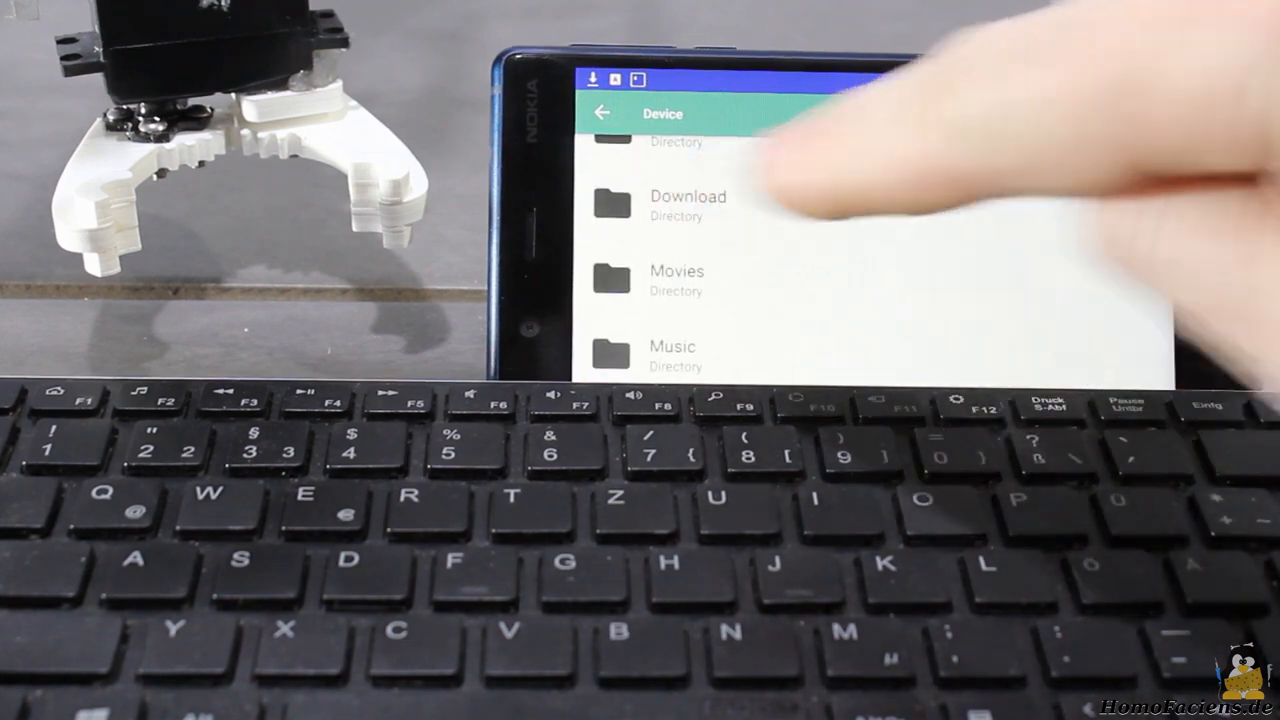
{"action": "left_click", "coordinate": [688, 204]}
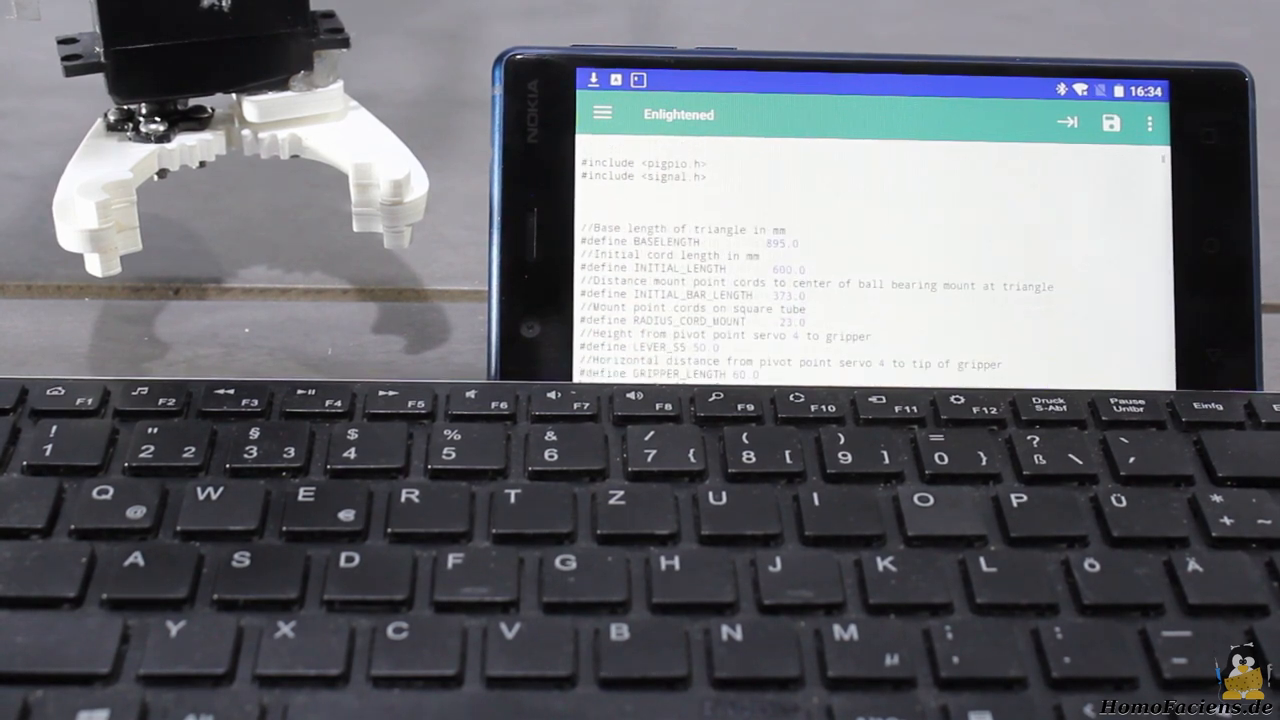
Review the motor and servo pin defines in the WinchBot2 source
{"action": "scroll", "scroll_direction": "down", "scroll_amount": 3}
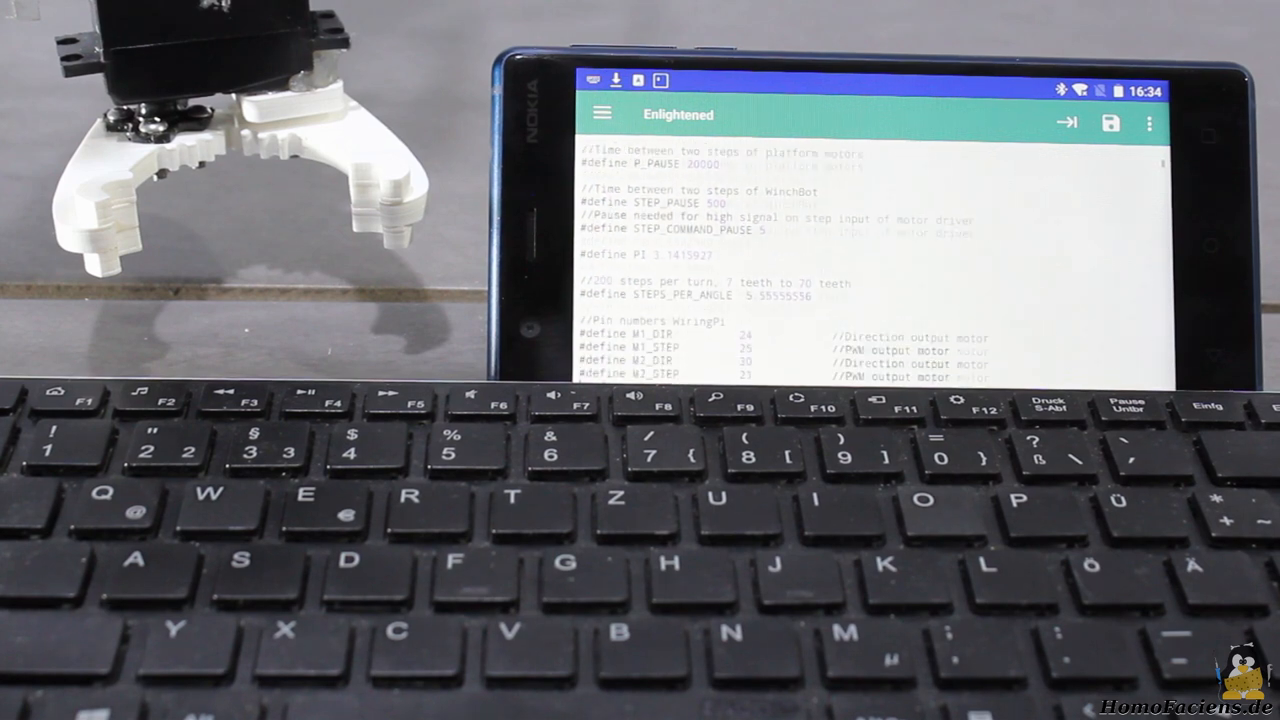
{"action": "scroll", "scroll_direction": "down", "scroll_amount": 3}
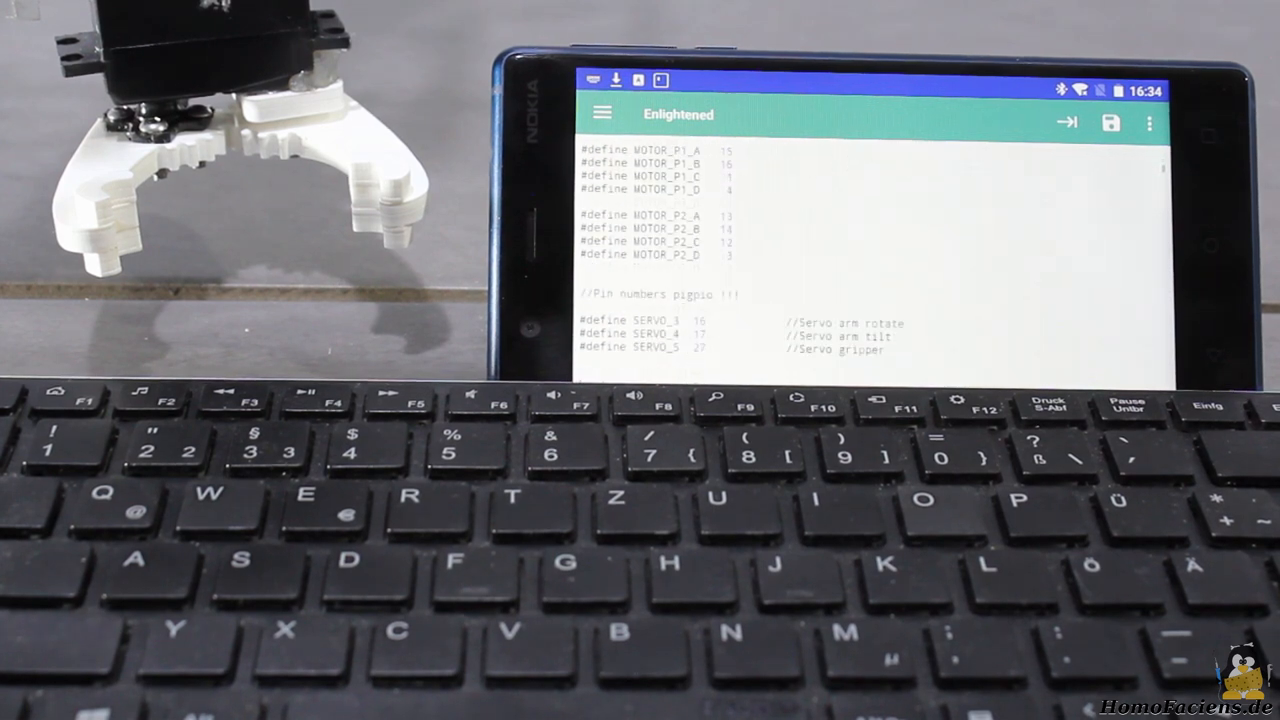
{"action": "scroll", "scroll_direction": "down", "scroll_amount": 3}
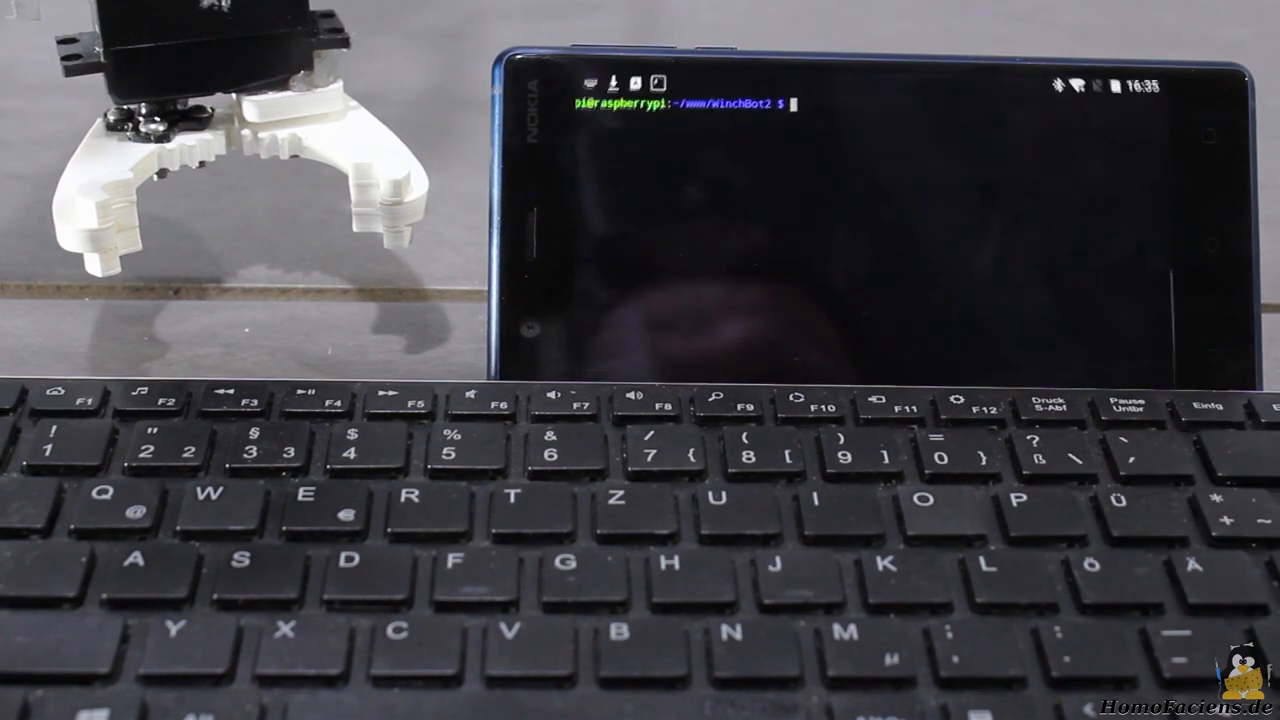
Enter gcc WinchBot2.c -o WinchBot2 with /usr/local include/lib paths, -lwiringPi -lm and pigpio in the SSH terminal
{"action": "type", "text": "gcc WinchBot2.c -o WinchBot2 -I/usr/local/include -L/usr/local/lib -lwiringPi -lm -lpigpio -pthread -Wall"}
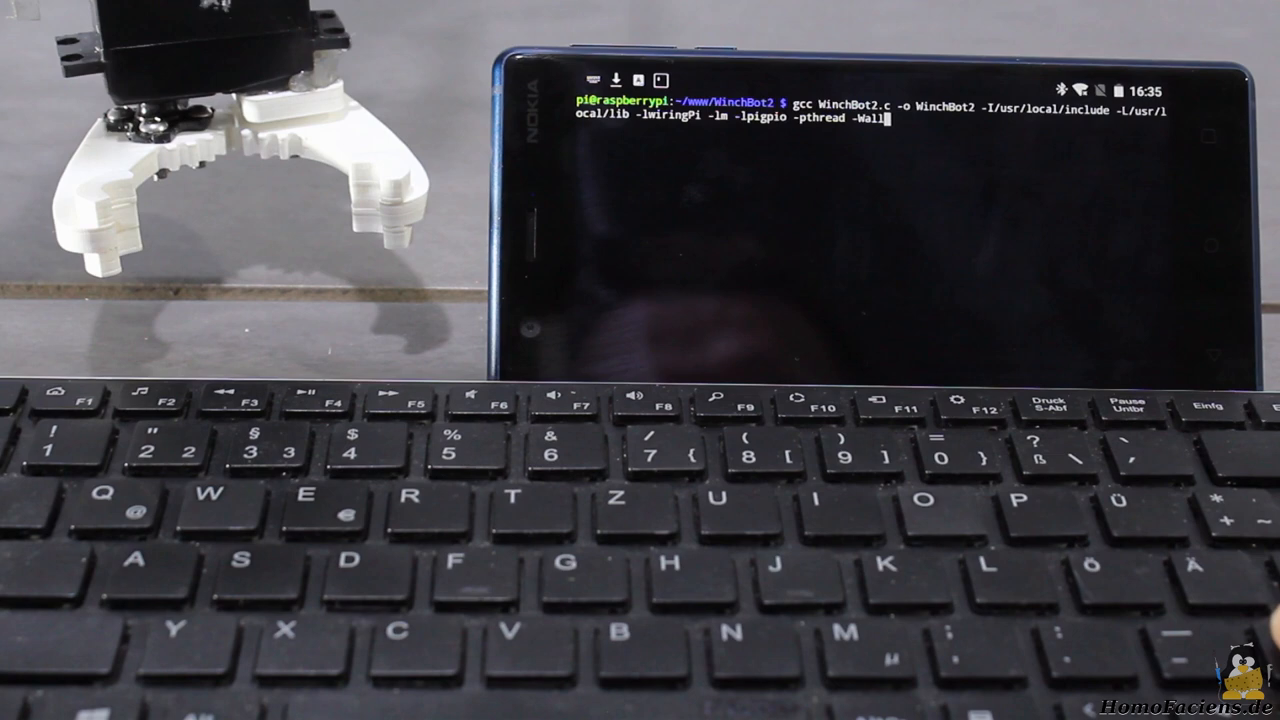